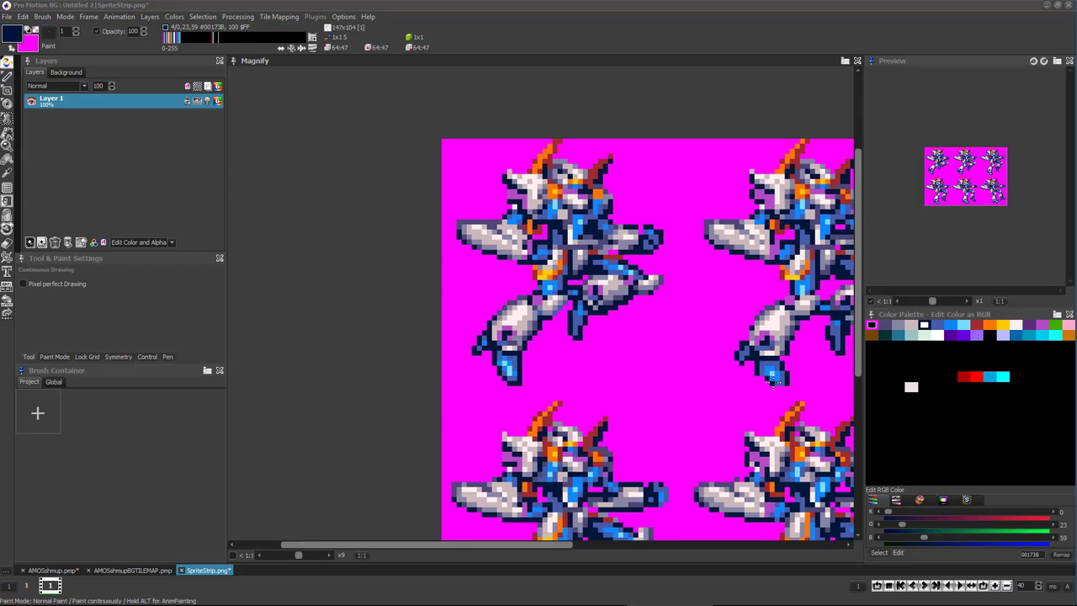
Switch from SpriteStrip.png to the AMOSshmup.pmp scene document.
left_click(51, 571)
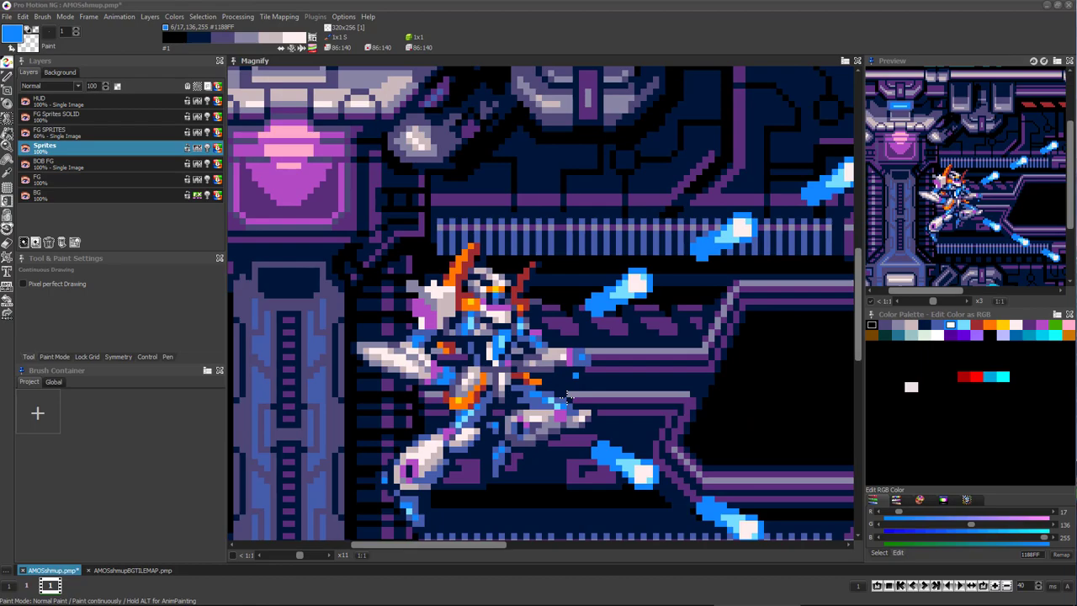
Zoom the Magnify view out to 1:1 to show the HUD and score.
left_click(42, 195)
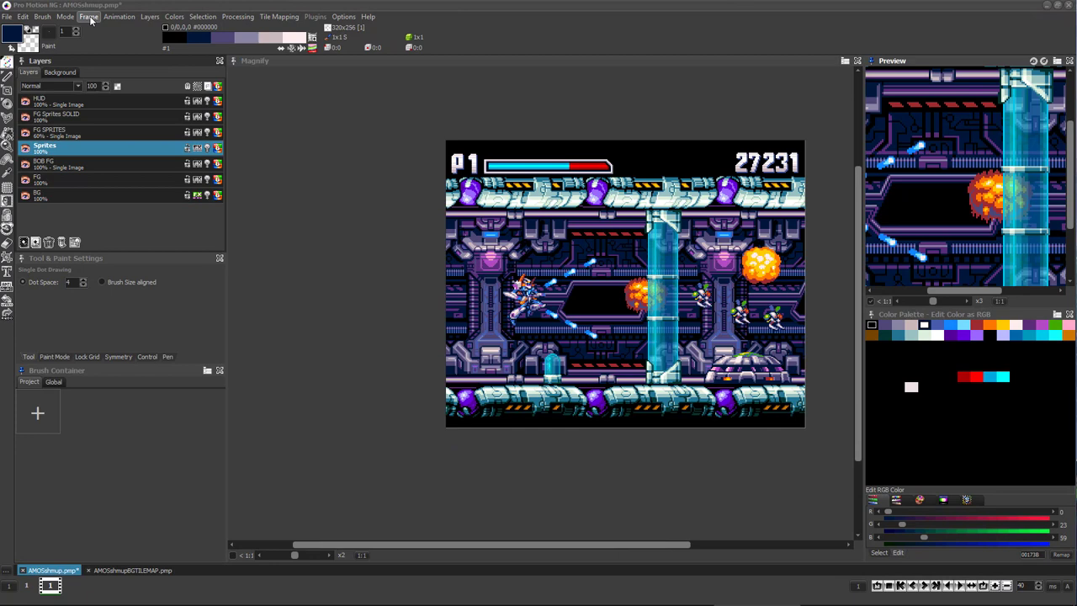
Resize the image to 1280×1024 using Scale Image with remove/duplicate pixels.
left_click(88, 16)
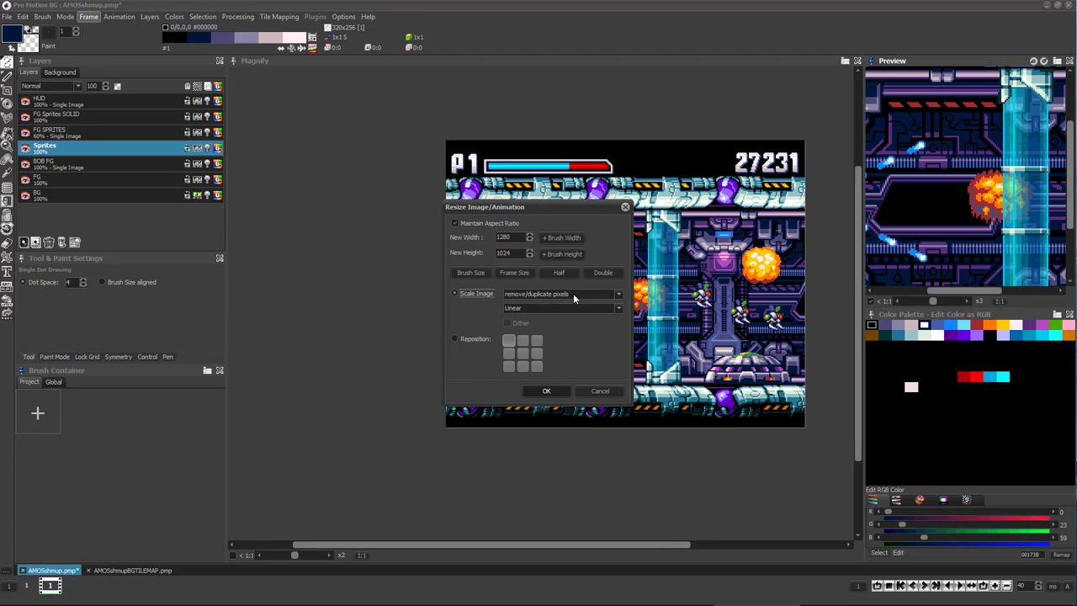
left_click(546, 391)
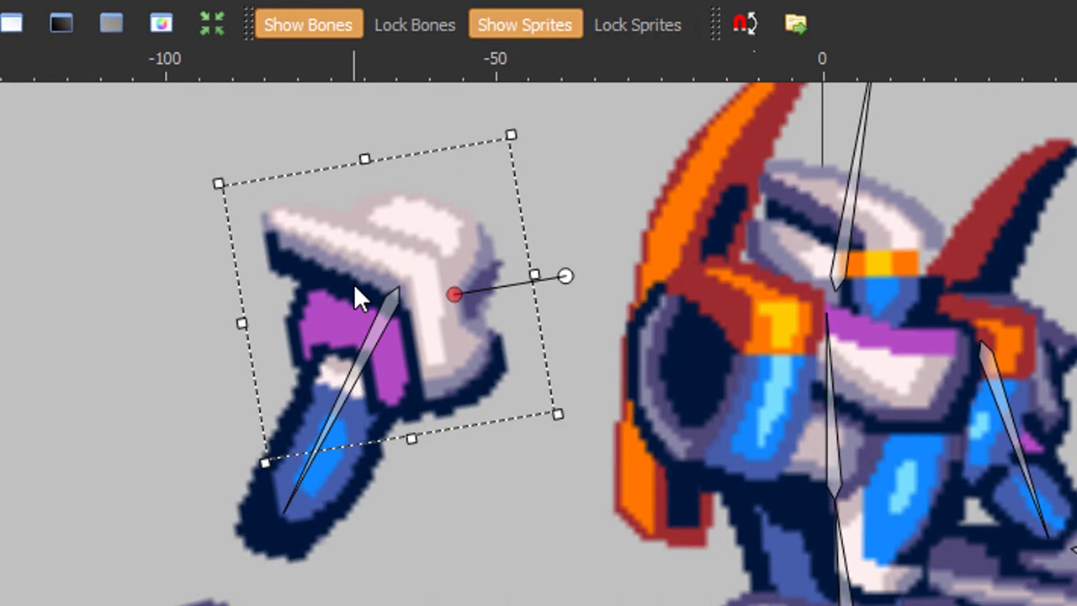
Scroll through the PlayerSpriter folder of part PNGs while saving the ShoulderSpike brush.
scroll("down", 3)
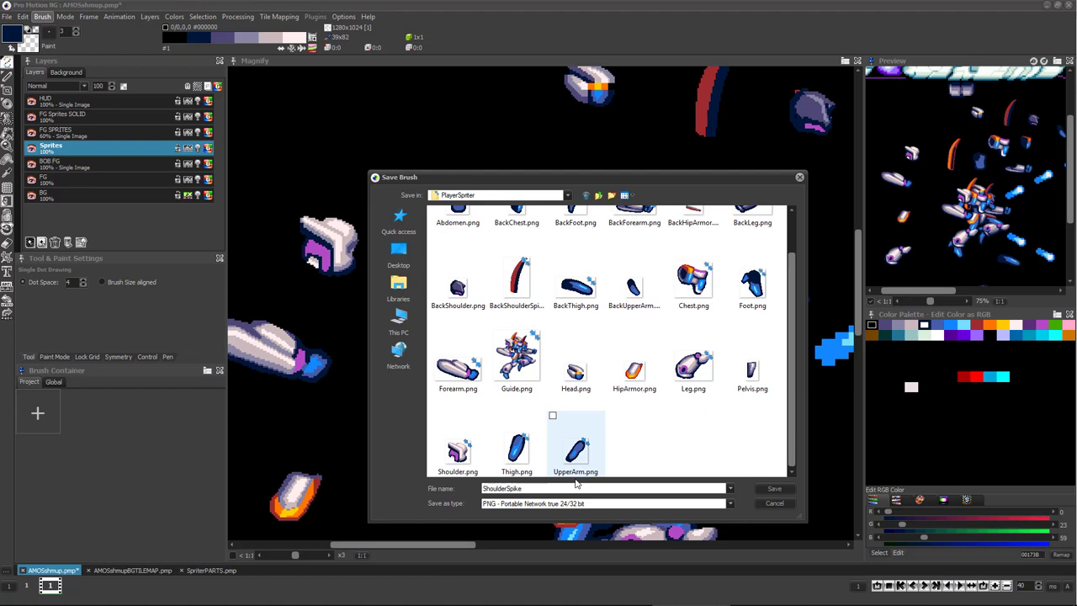
Save the ShoulderSpike brush image into the PlayerSpriter folder.
left_click(601, 503)
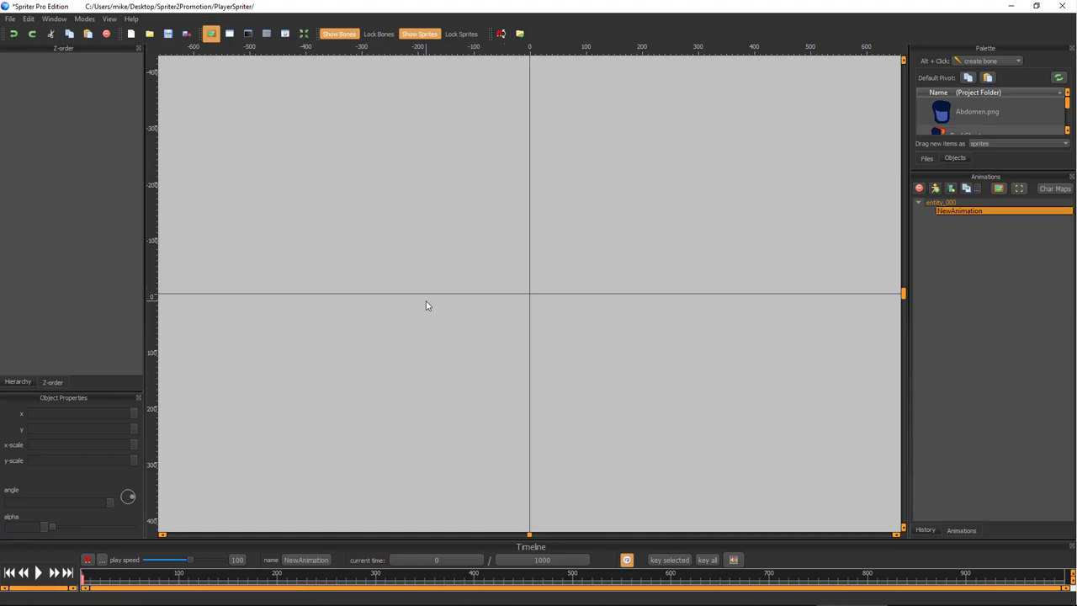
Enable Pixel Art Mode from the Modes menu.
left_click(84, 18)
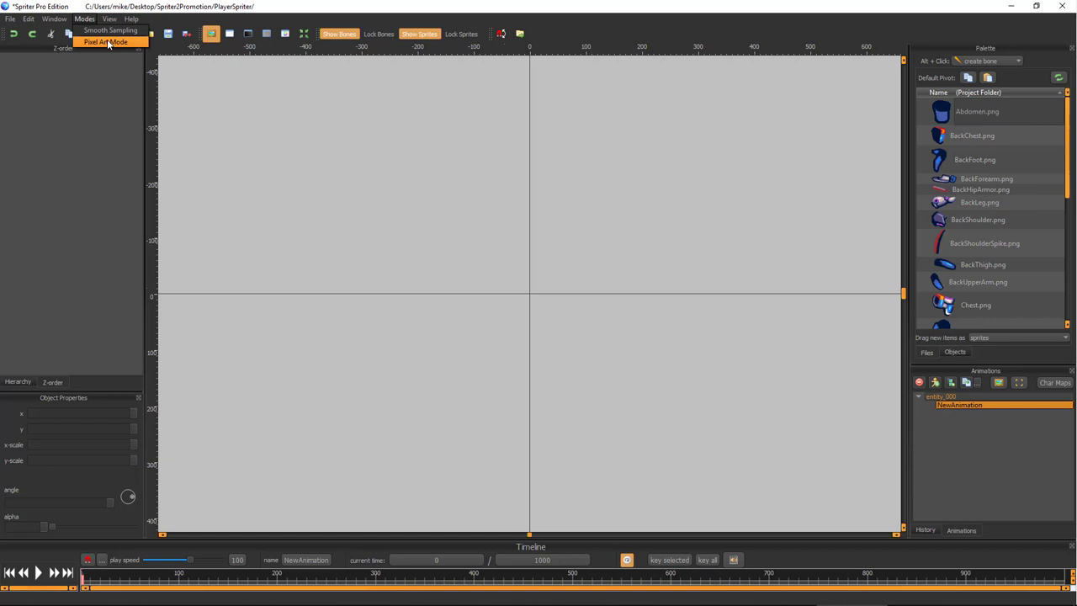
left_click(104, 42)
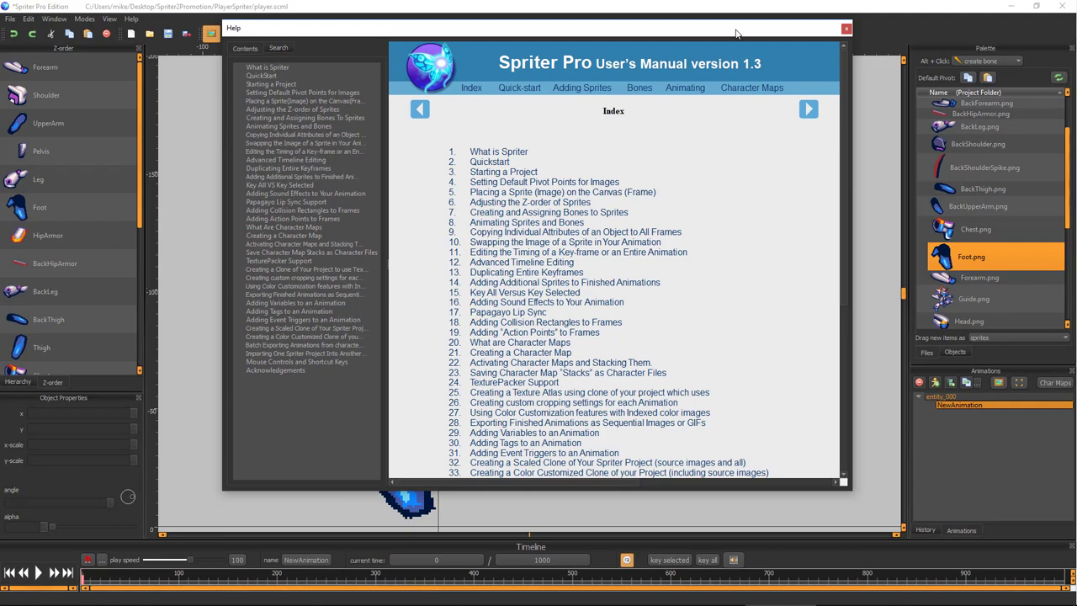
Close the Spriter Pro user's manual window.
left_click(846, 28)
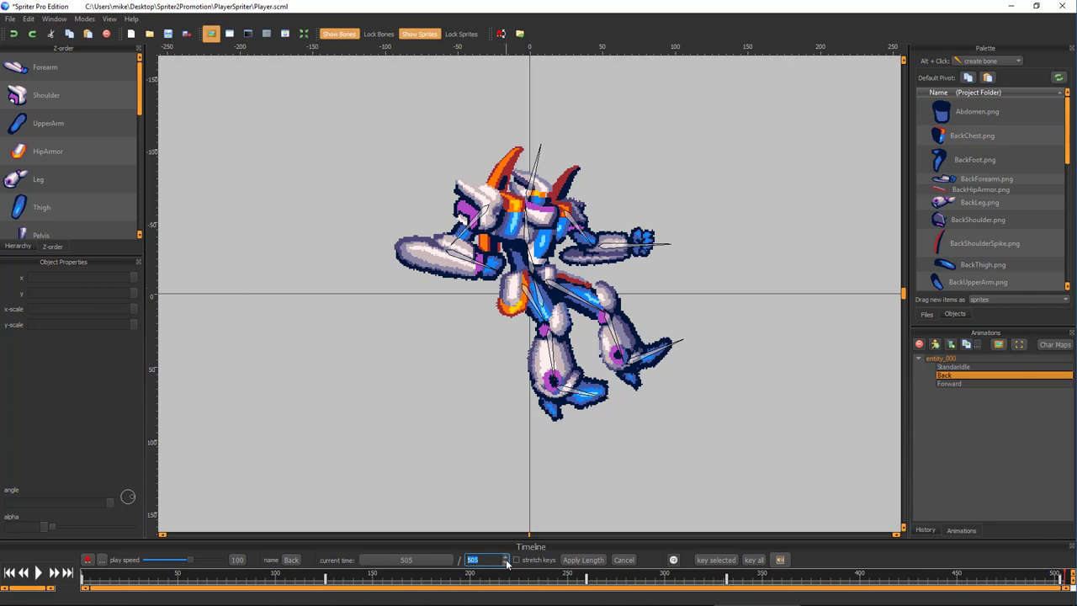
Set the Back animation length and make the canvas background magenta.
left_click(38, 572)
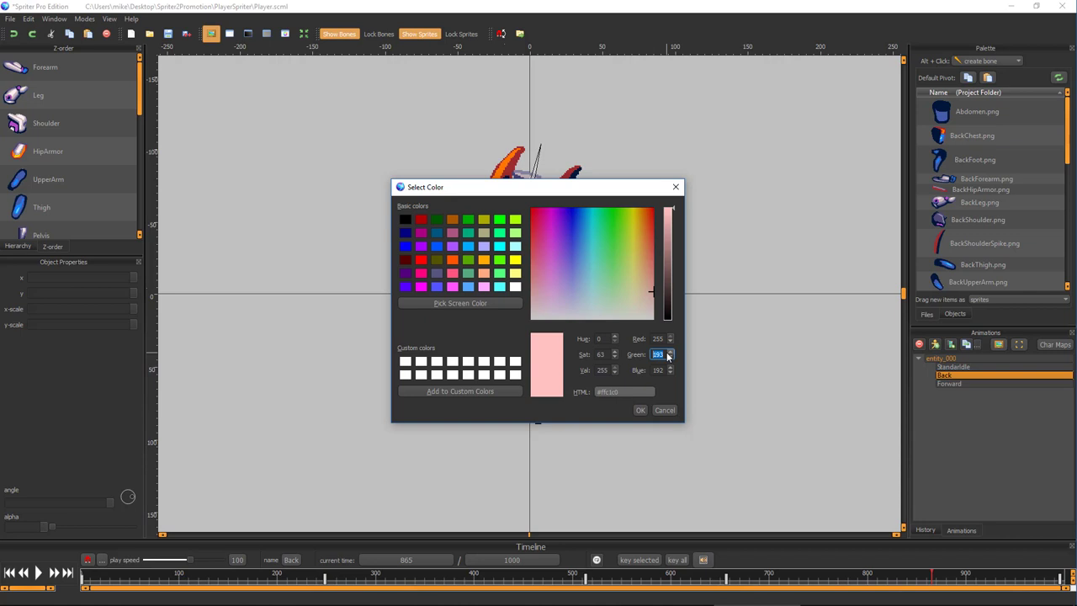
left_click(640, 410)
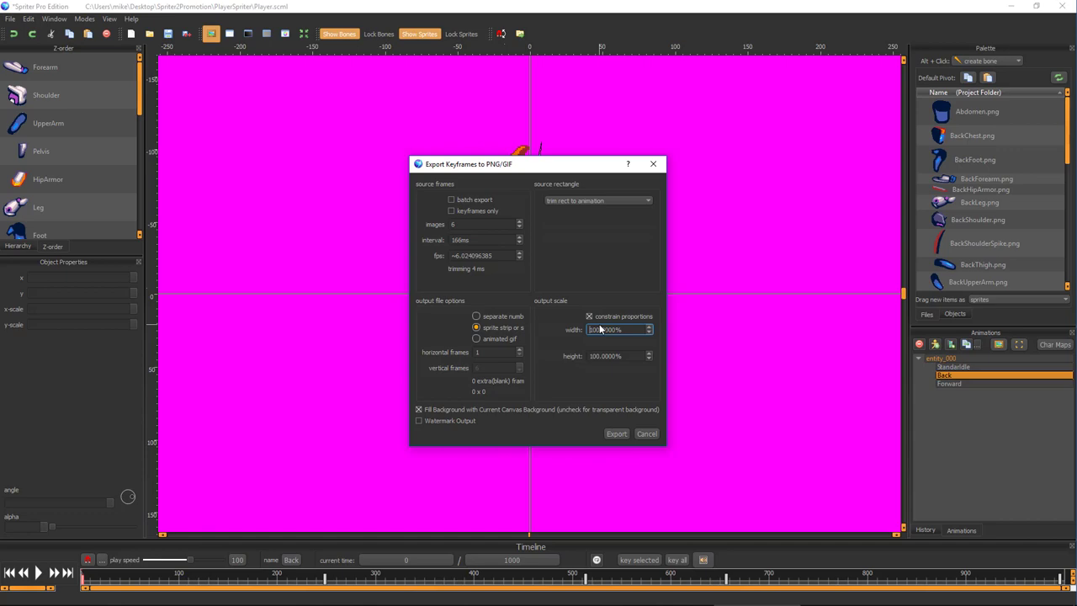
Export the six-frame Back strip at 100% scale.
left_click(646, 433)
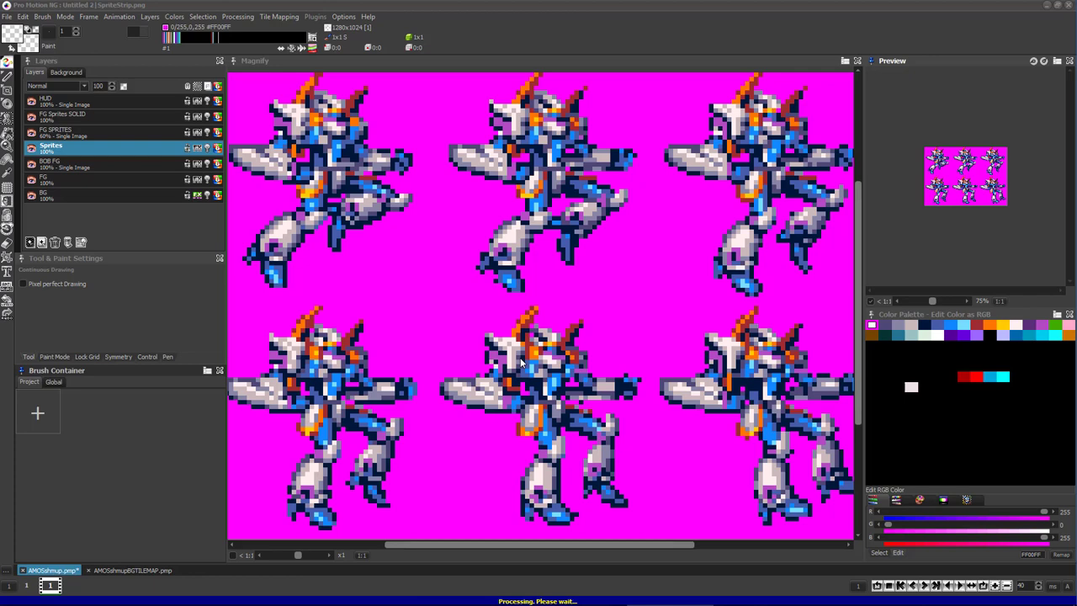
Return to Spriter Pro's export settings to set 24 images at 50% scale.
left_click(207, 569)
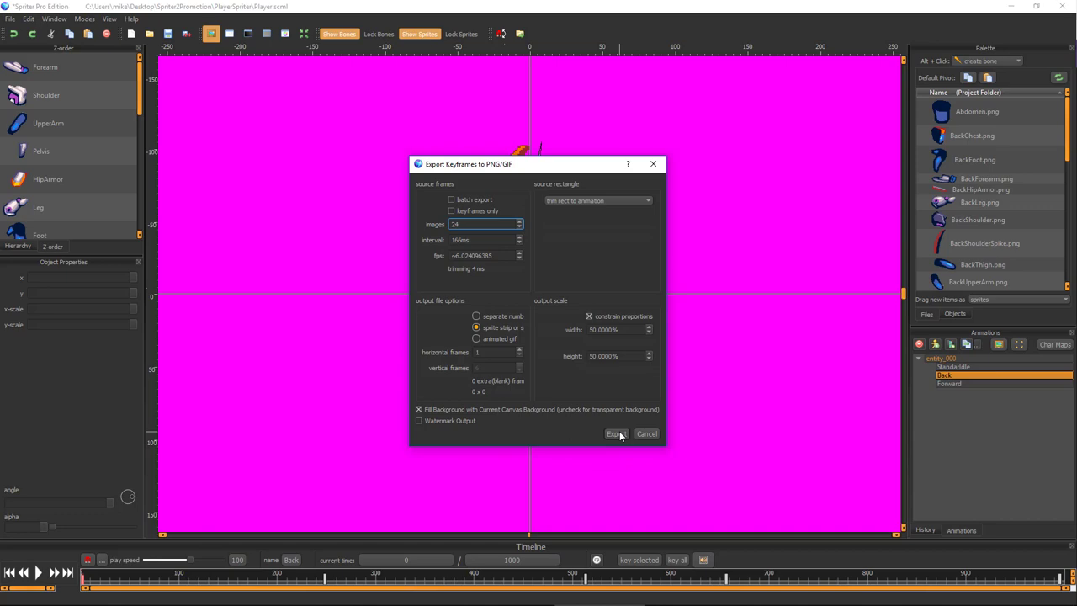
Export the 24-frame sprite strip at 50% scale.
left_click(616, 434)
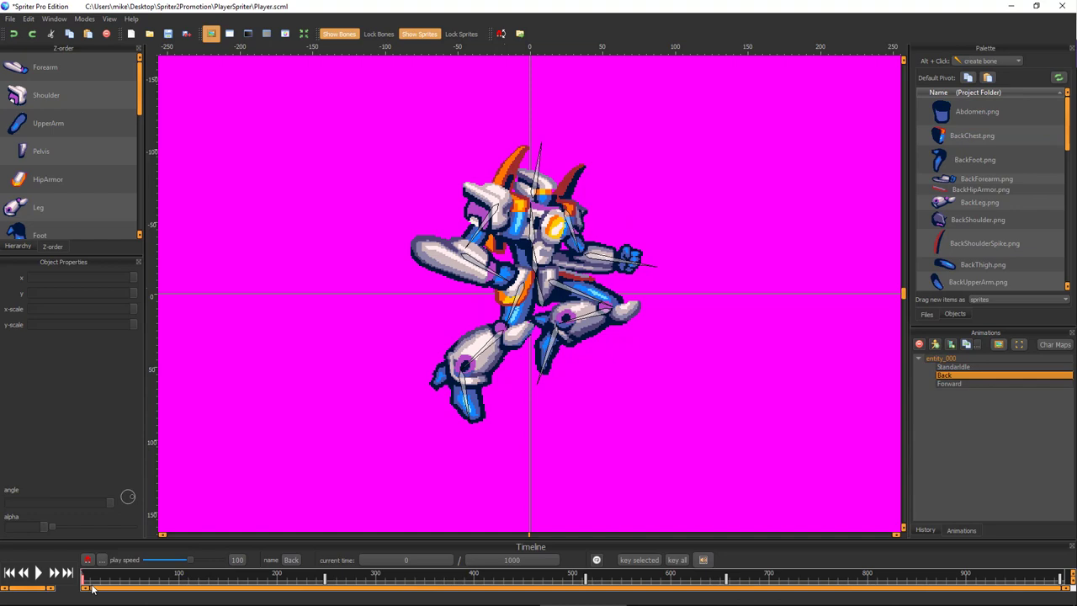
Export the Back animation as a 12-image horizontal strip at 25% scale.
left_click(9, 18)
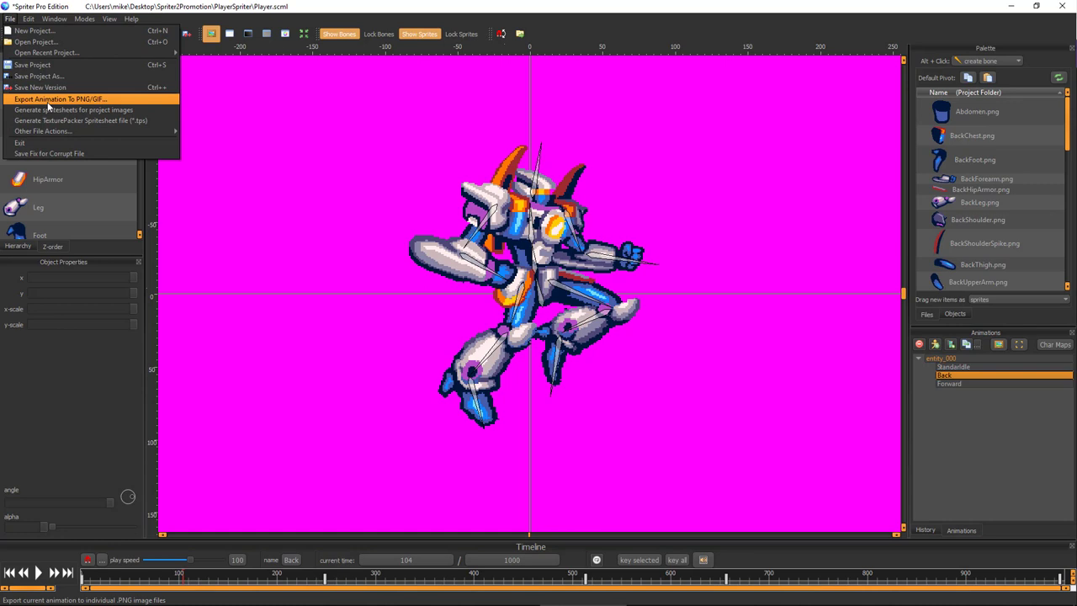
left_click(60, 99)
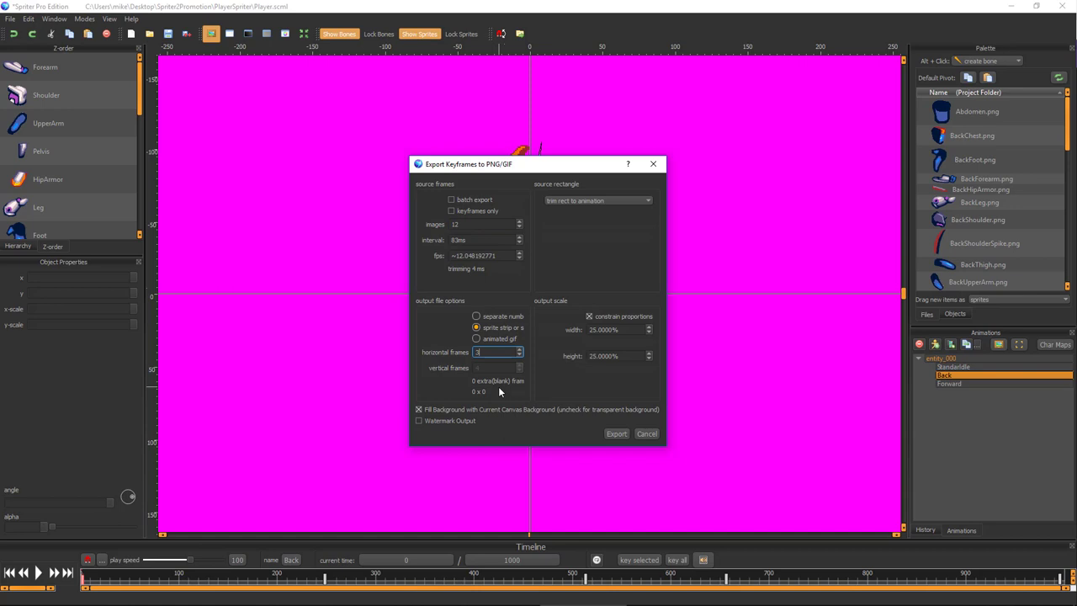
left_click(616, 434)
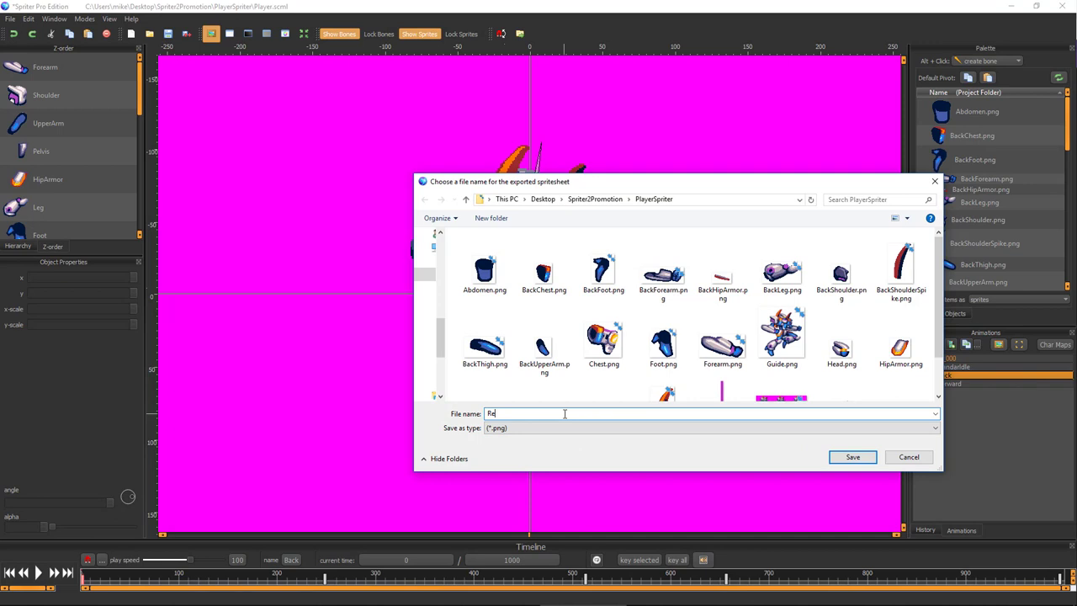